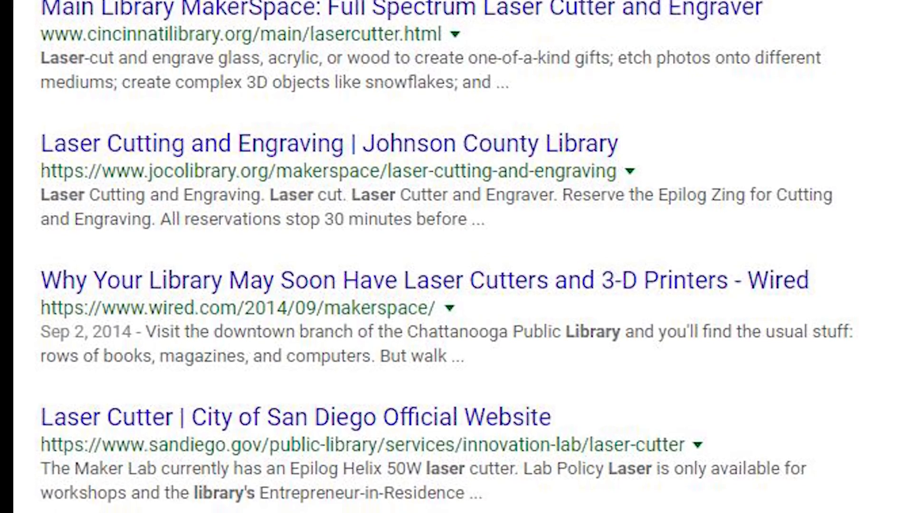
pyautogui.scroll(-3)
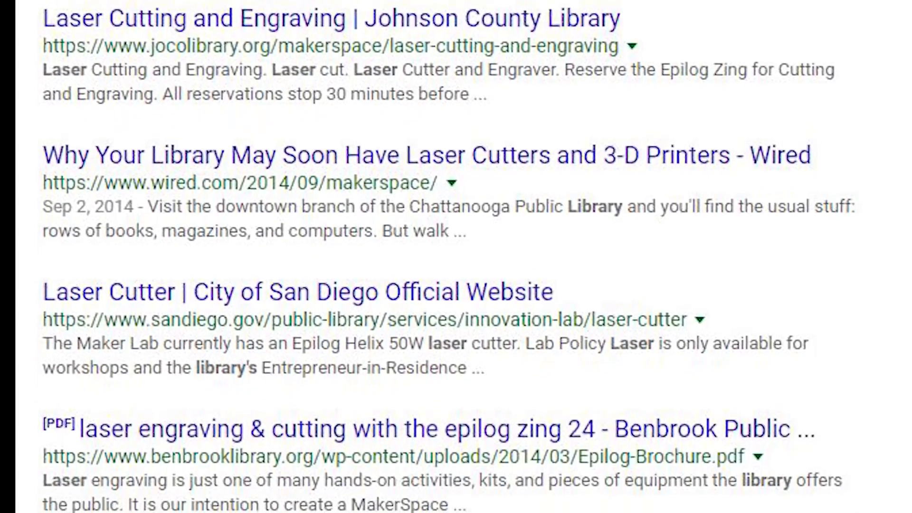
pyautogui.scroll(-3)
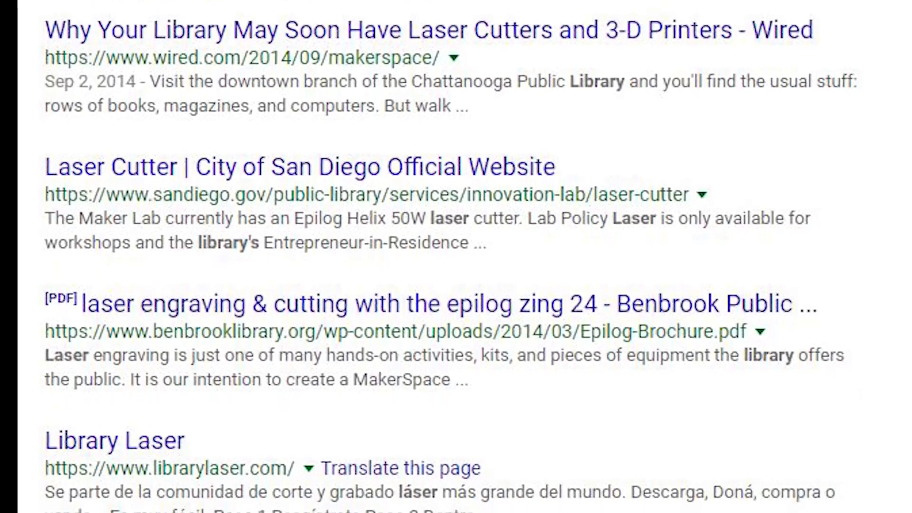
pyautogui.scroll(-3)
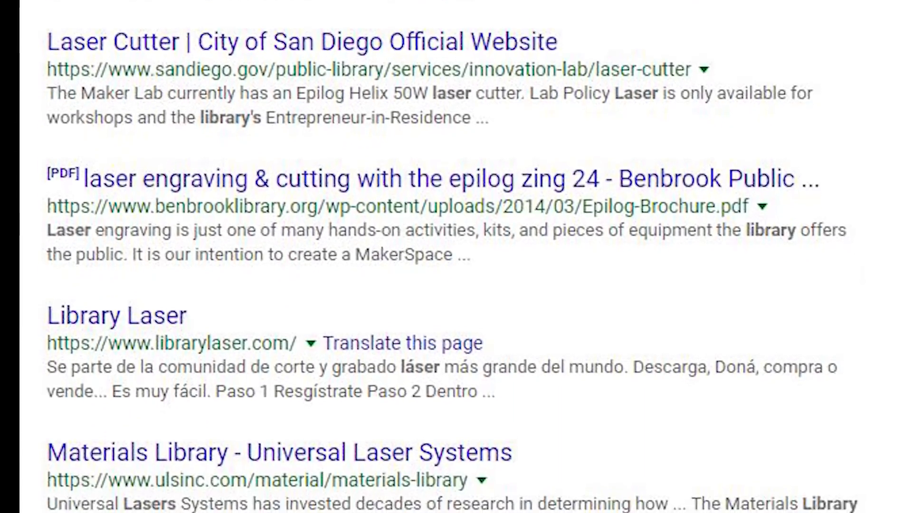
pyautogui.scroll(-3)
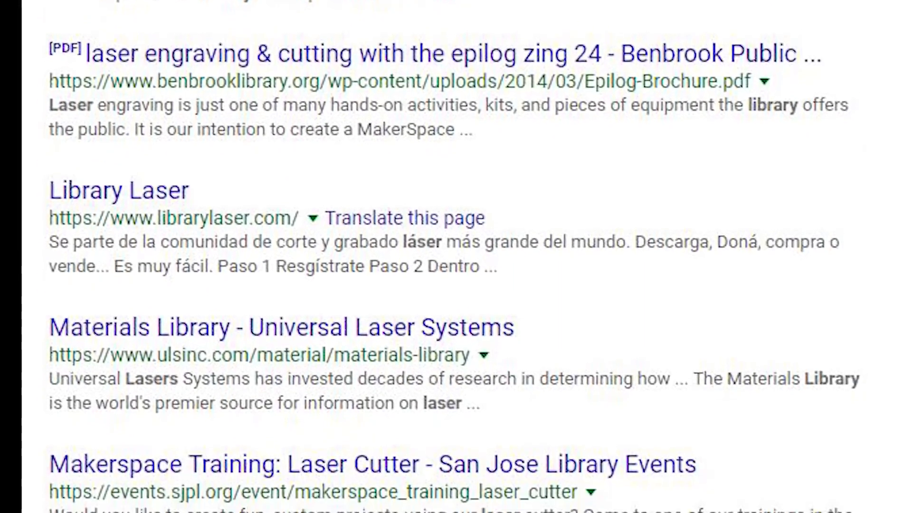
pyautogui.scroll(-3)
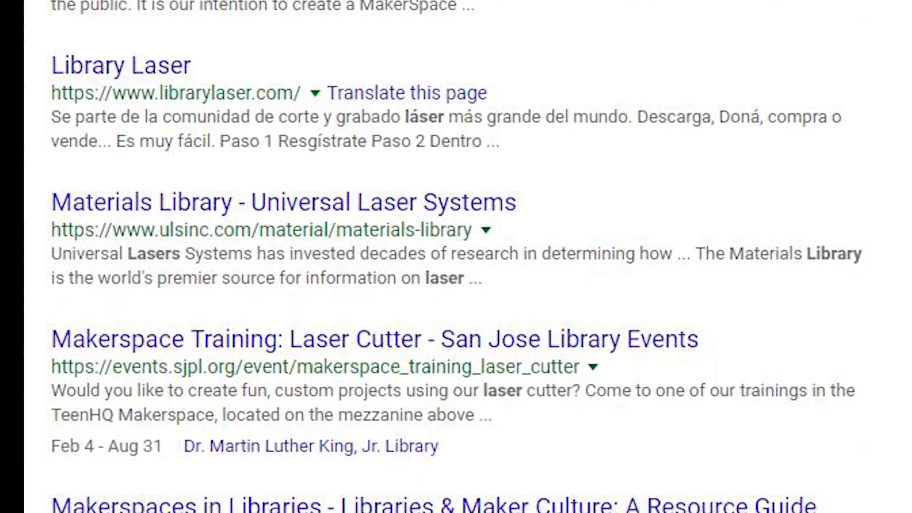
pyautogui.scroll(-3)
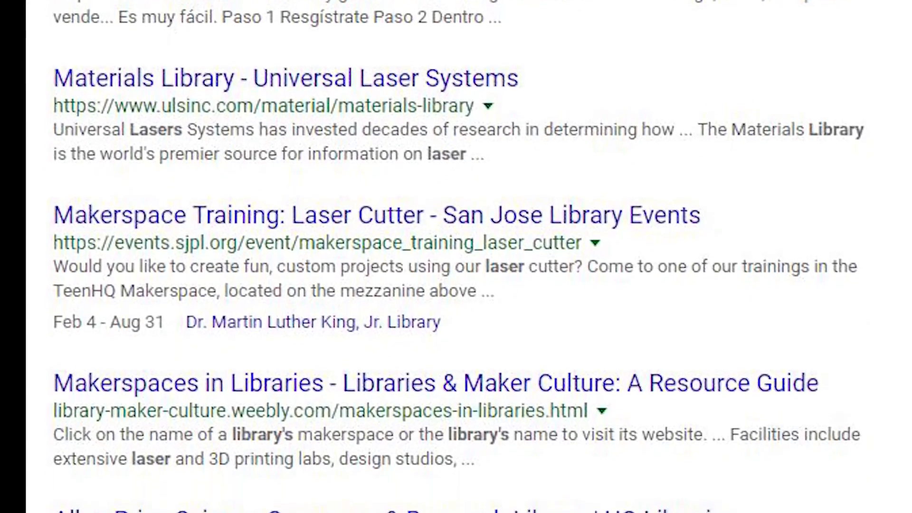
pyautogui.scroll(-3)
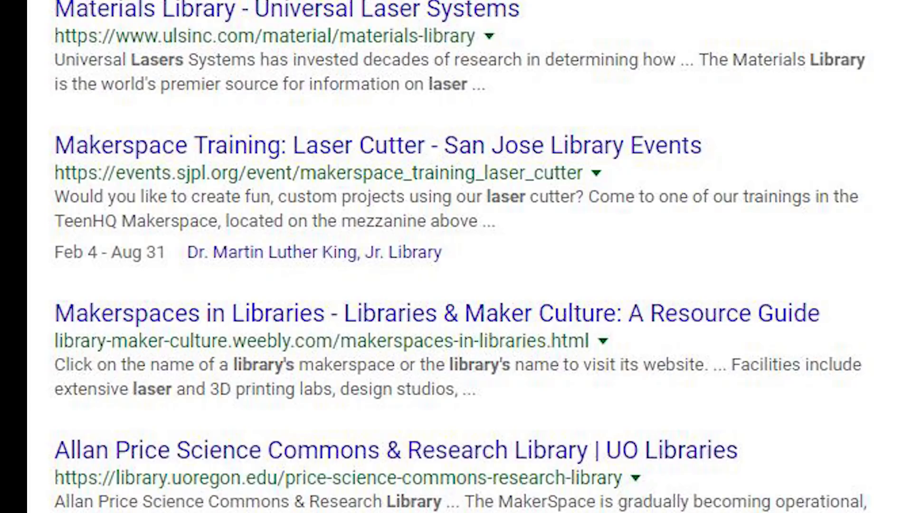